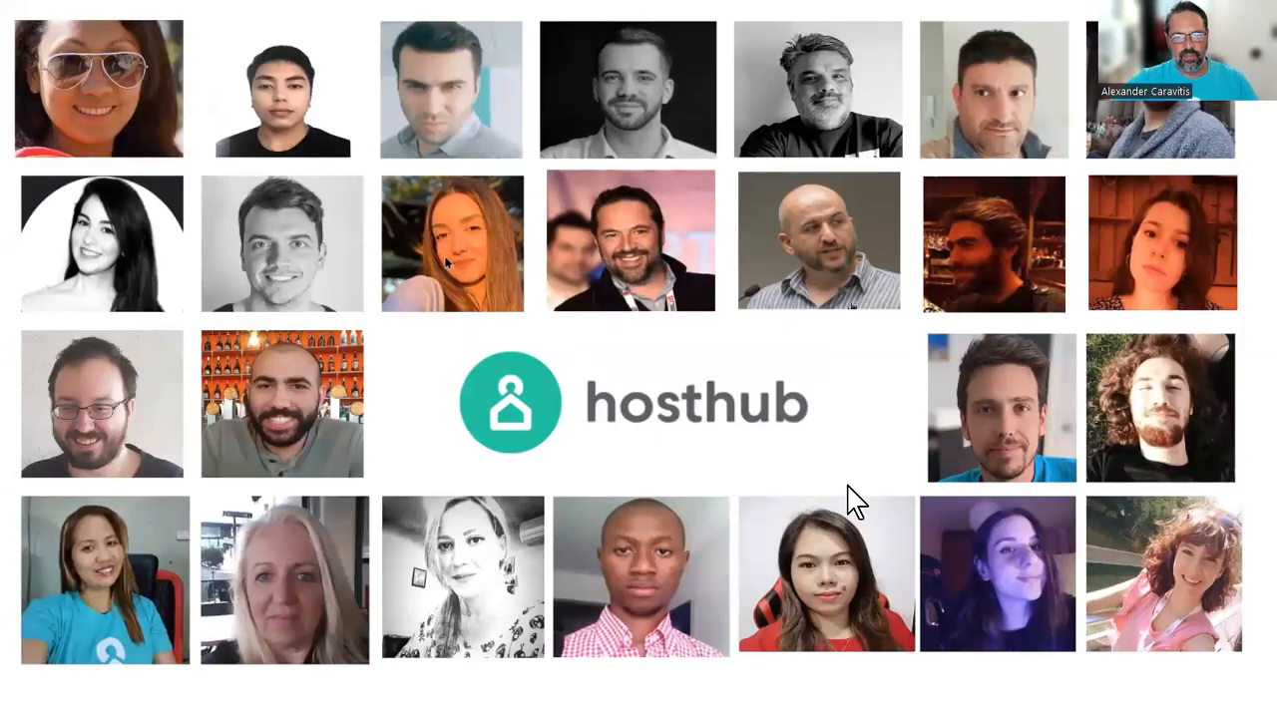
mouse_move(862, 494)
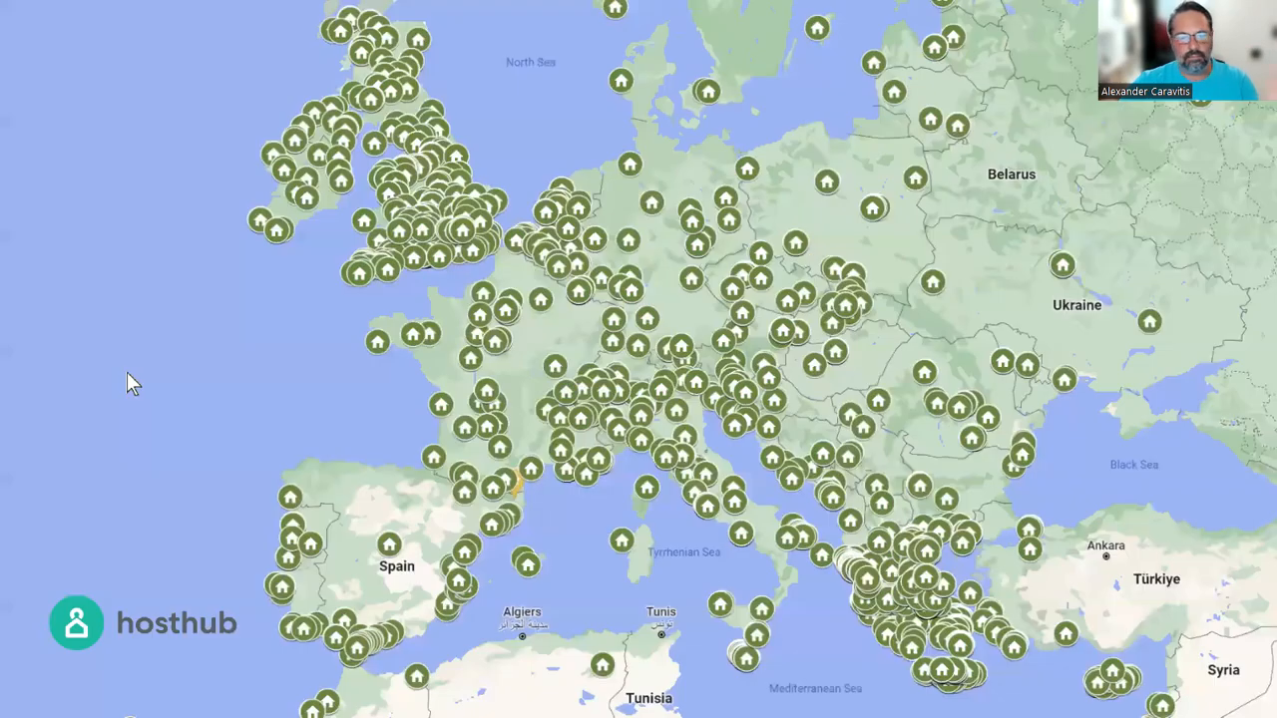
mouse_move(865, 480)
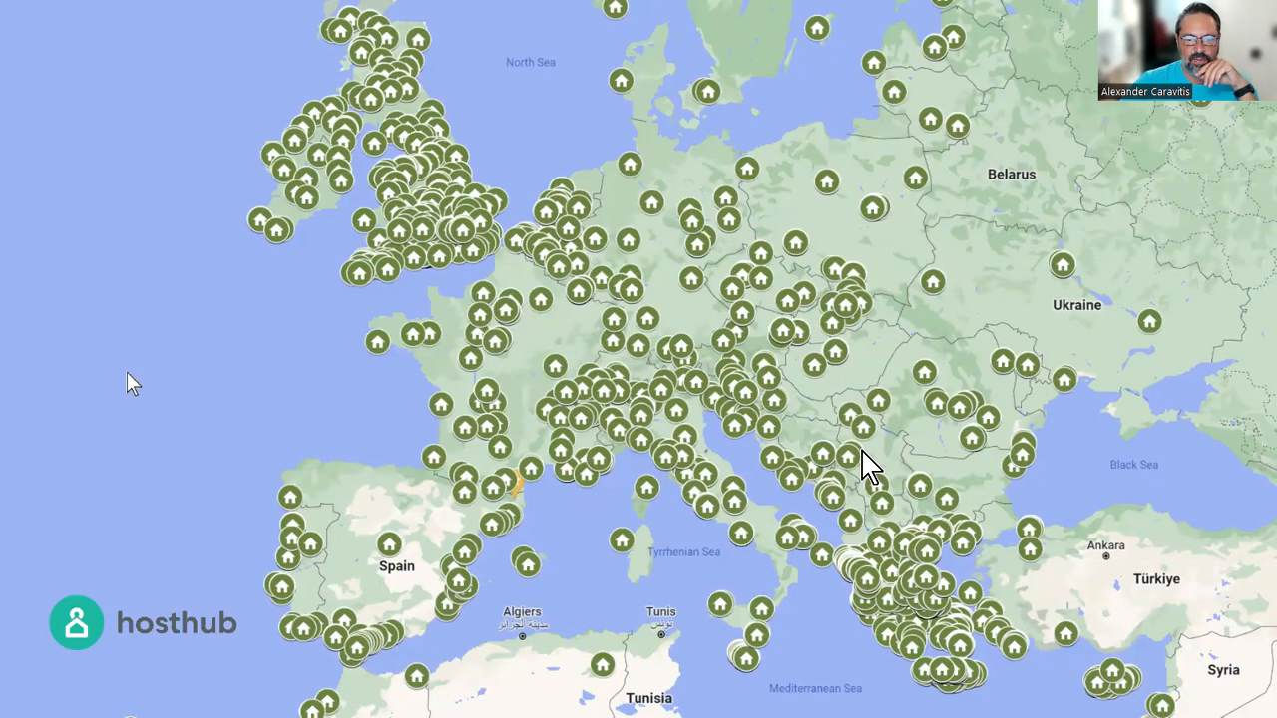
mouse_move(873, 423)
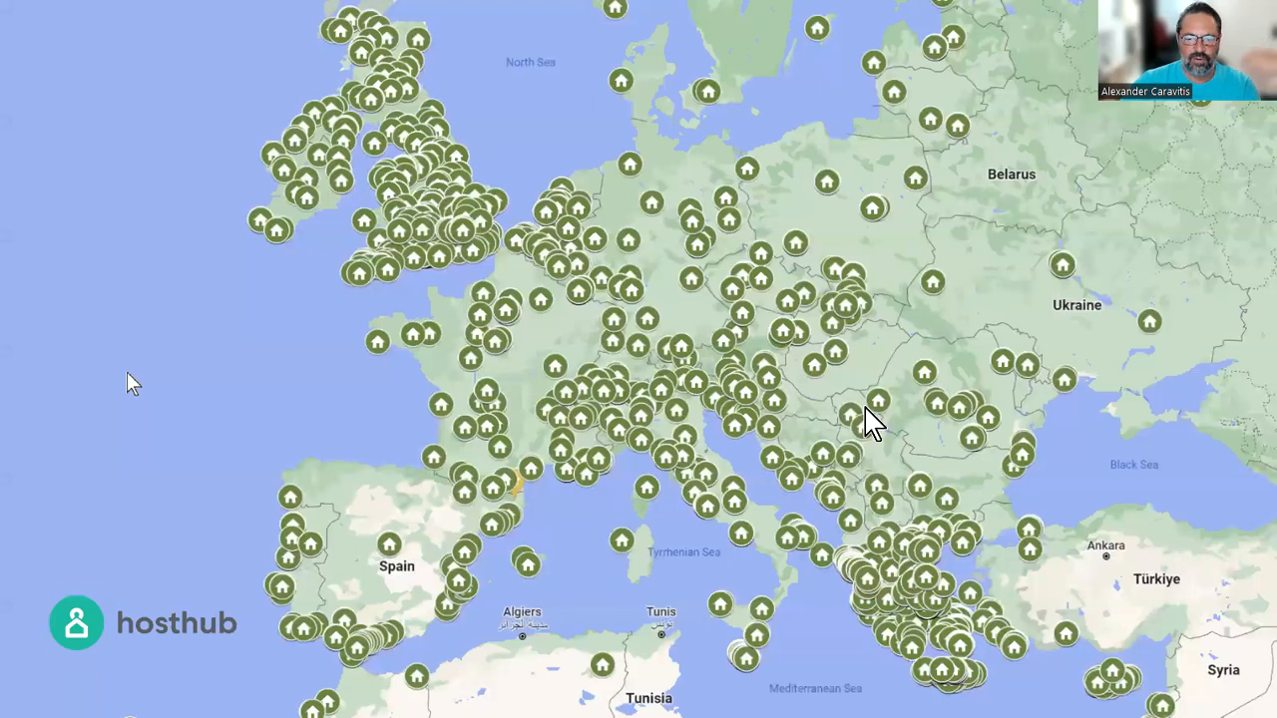
mouse_move(921, 463)
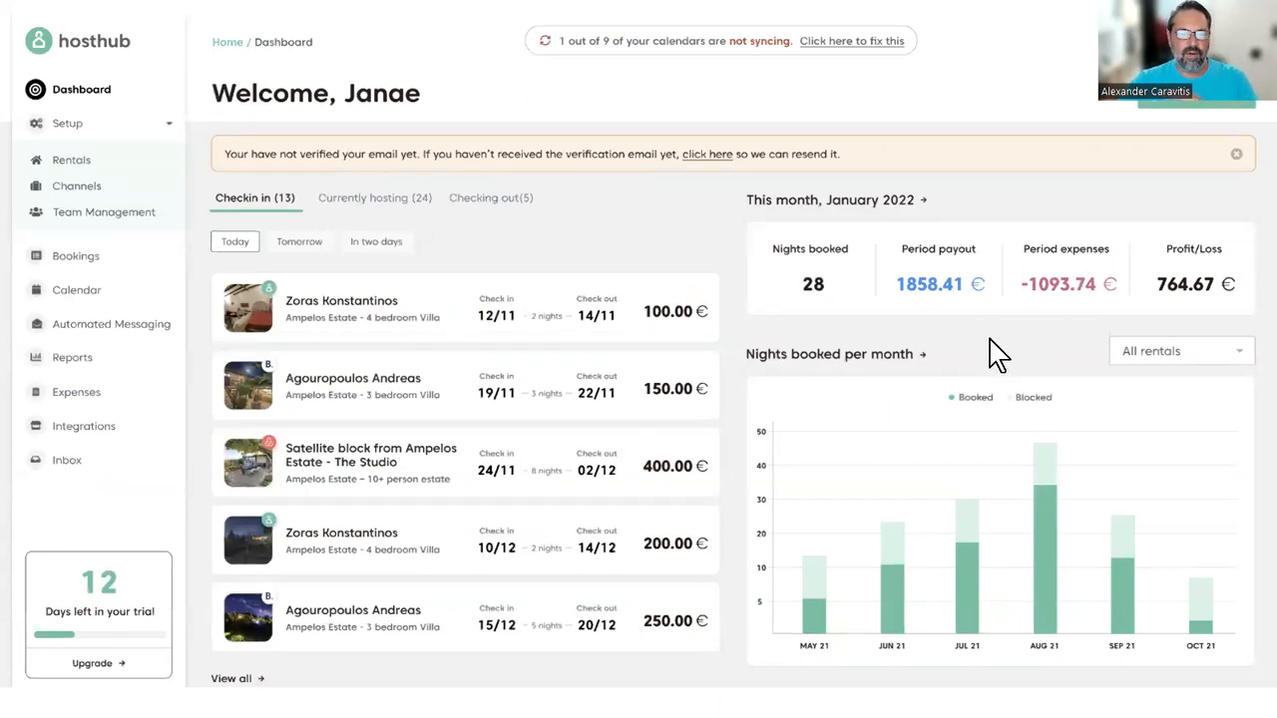
mouse_move(973, 364)
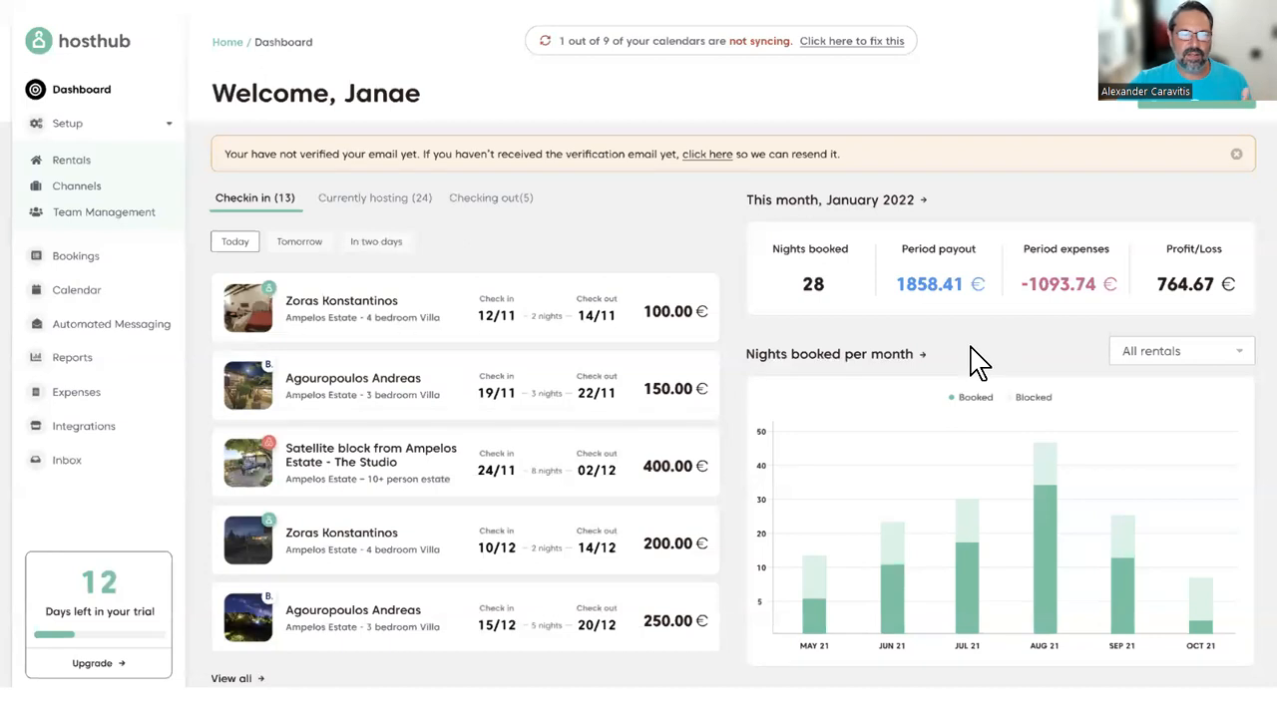
mouse_move(738, 351)
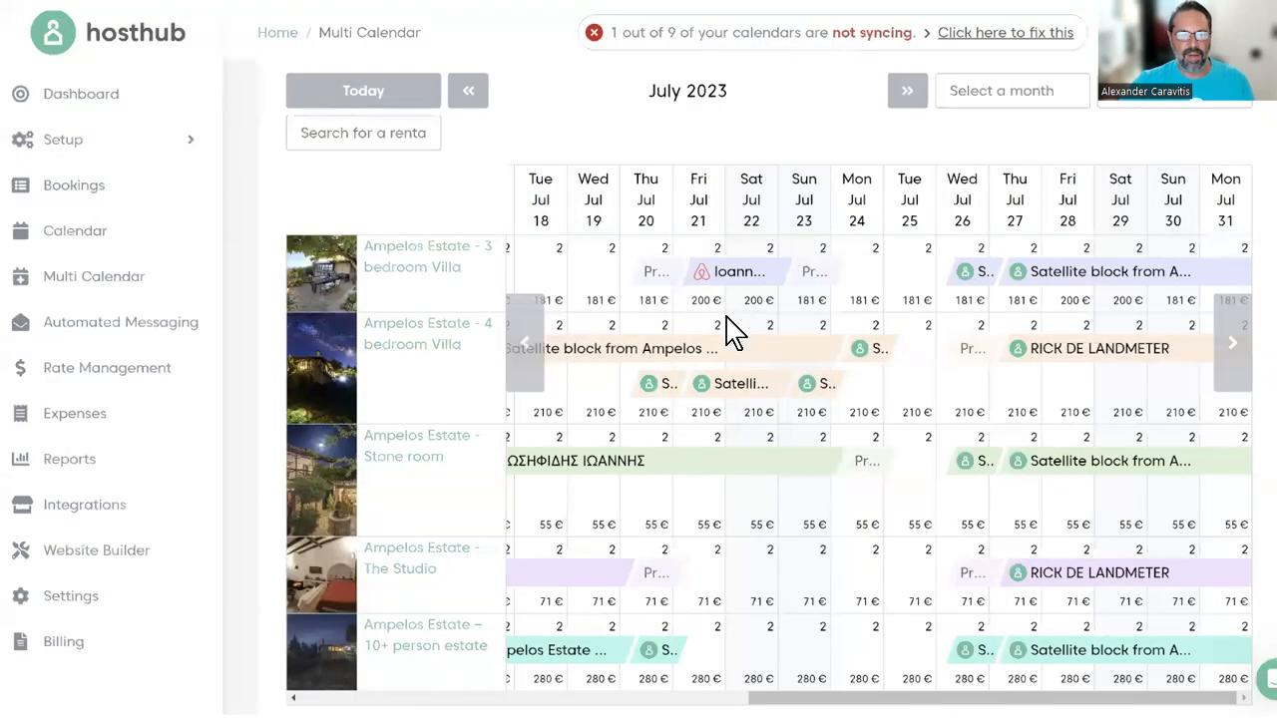
Advance through the Expenses and Automated messaging screenshot slides.
click(74, 412)
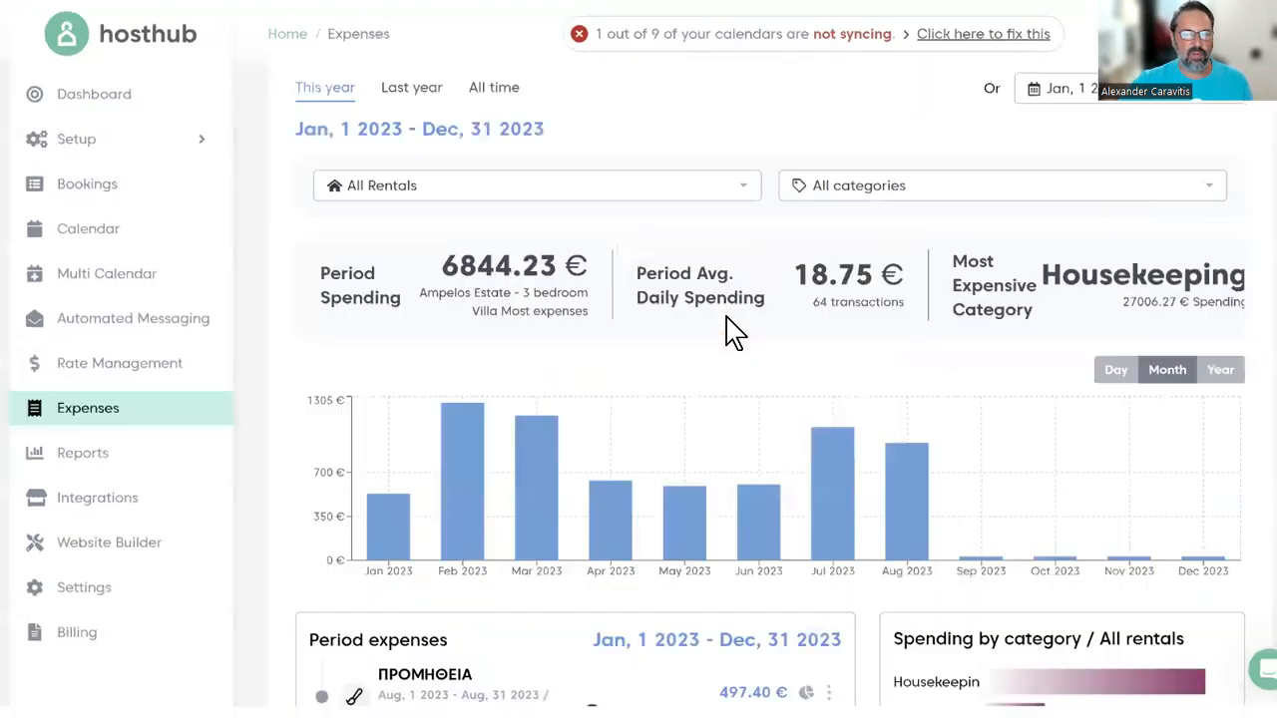
mouse_move(718, 351)
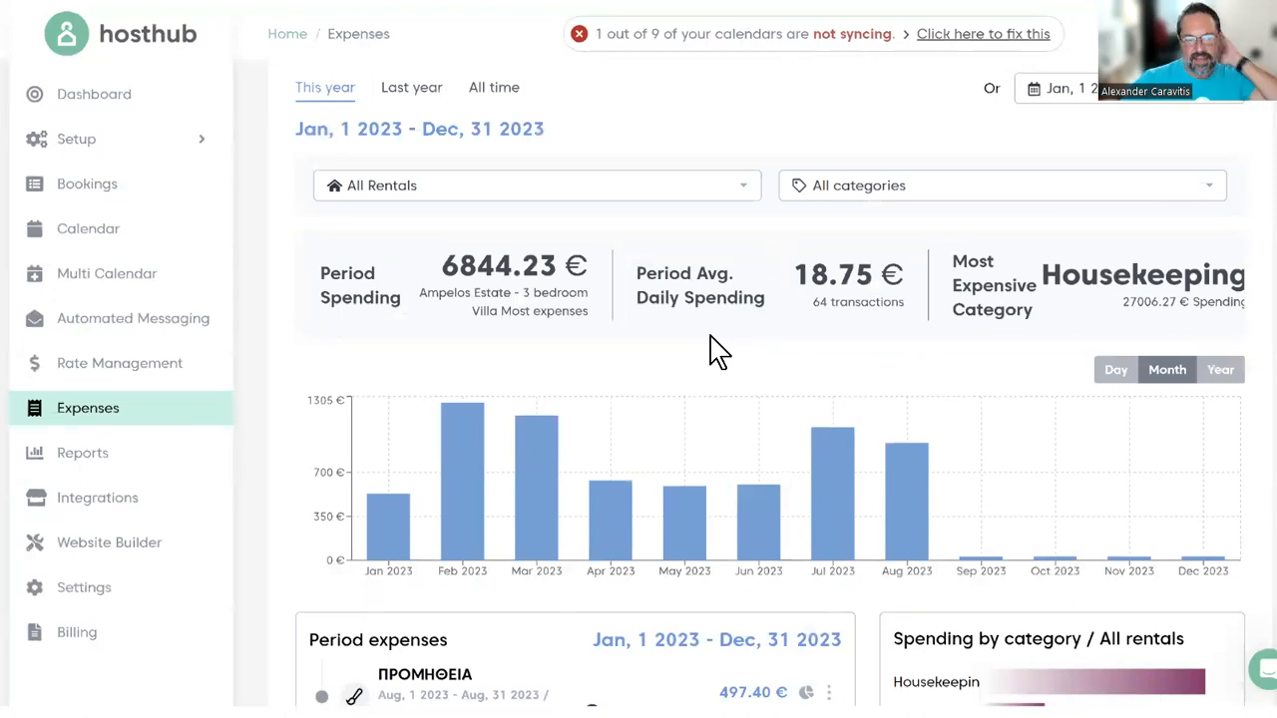
click(132, 317)
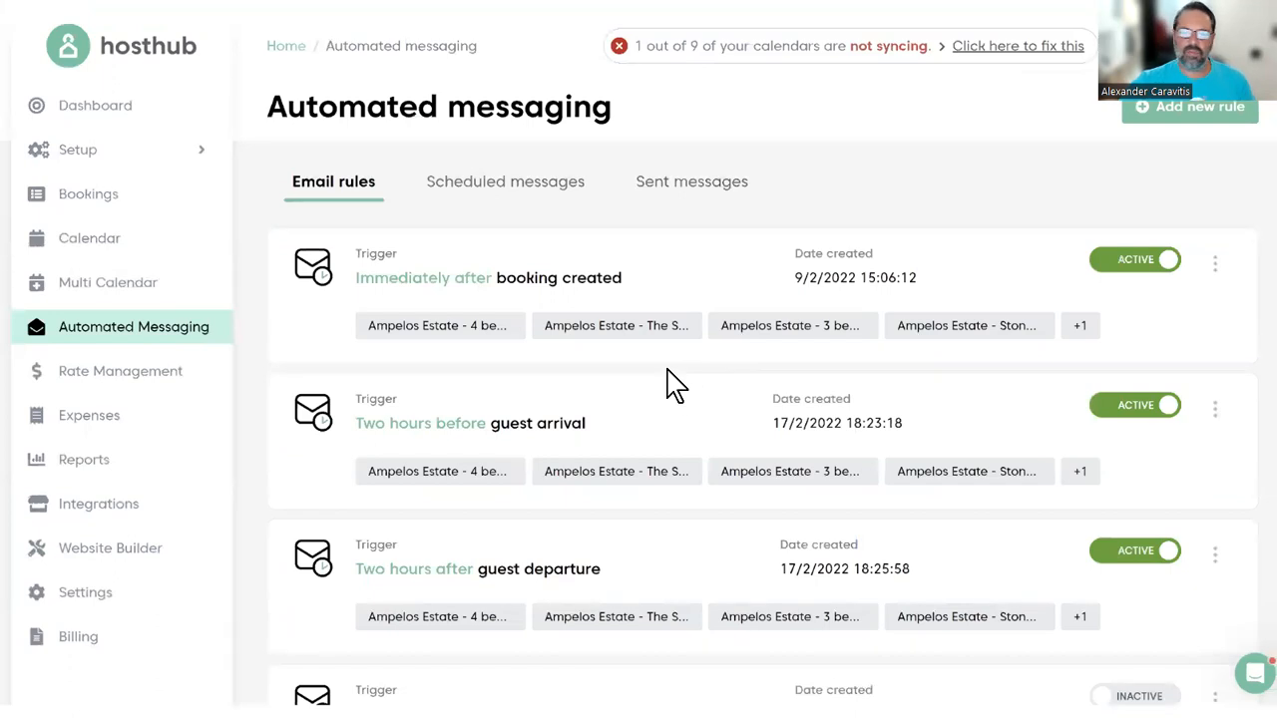
mouse_move(638, 389)
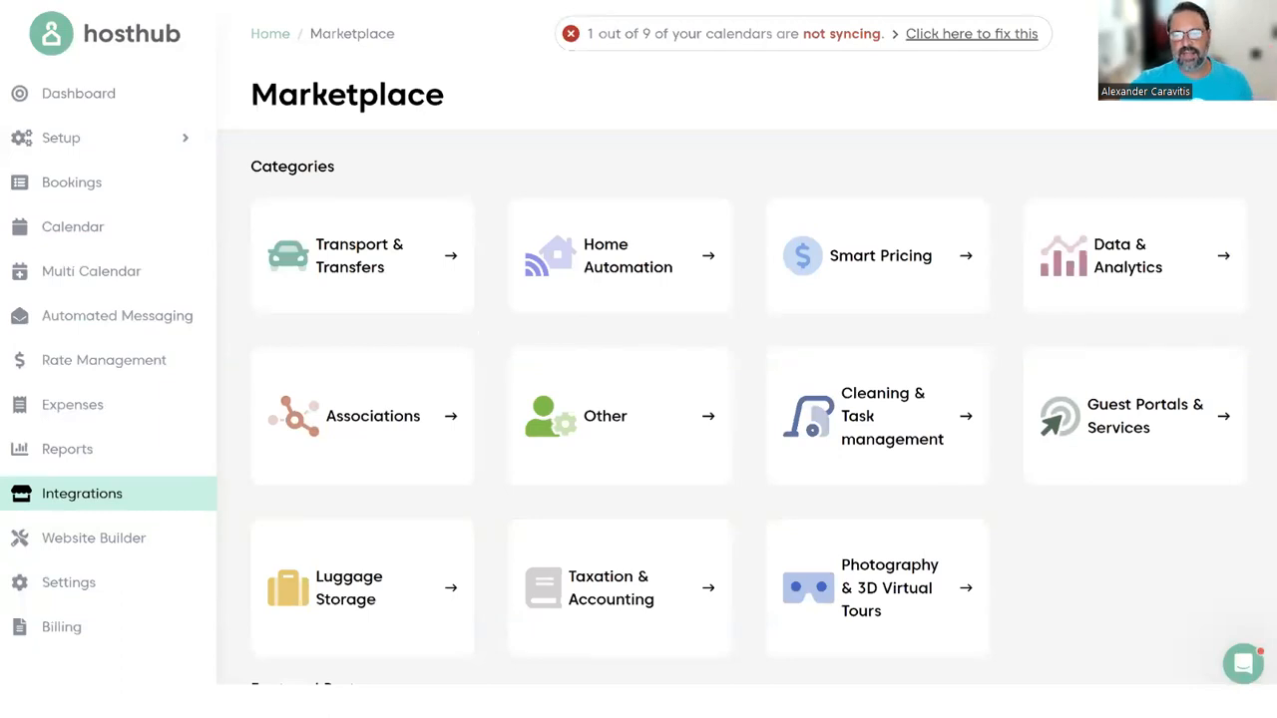
mouse_move(957, 453)
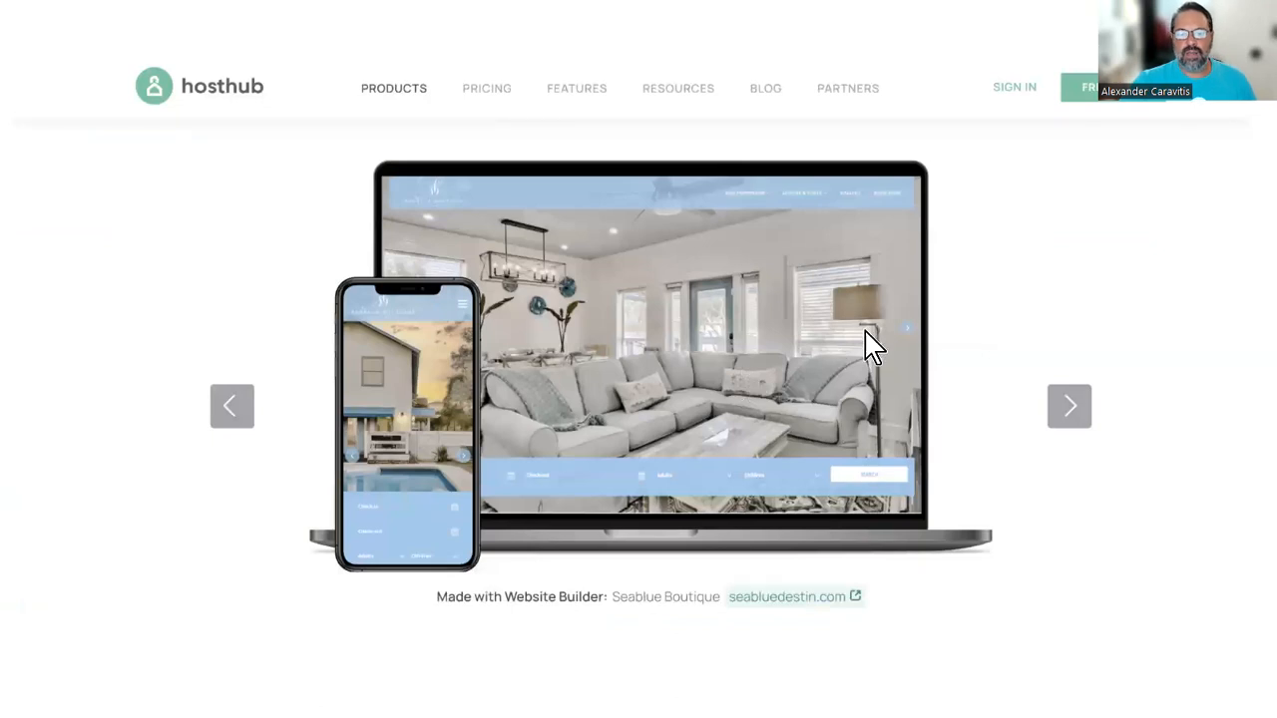
mouse_move(974, 295)
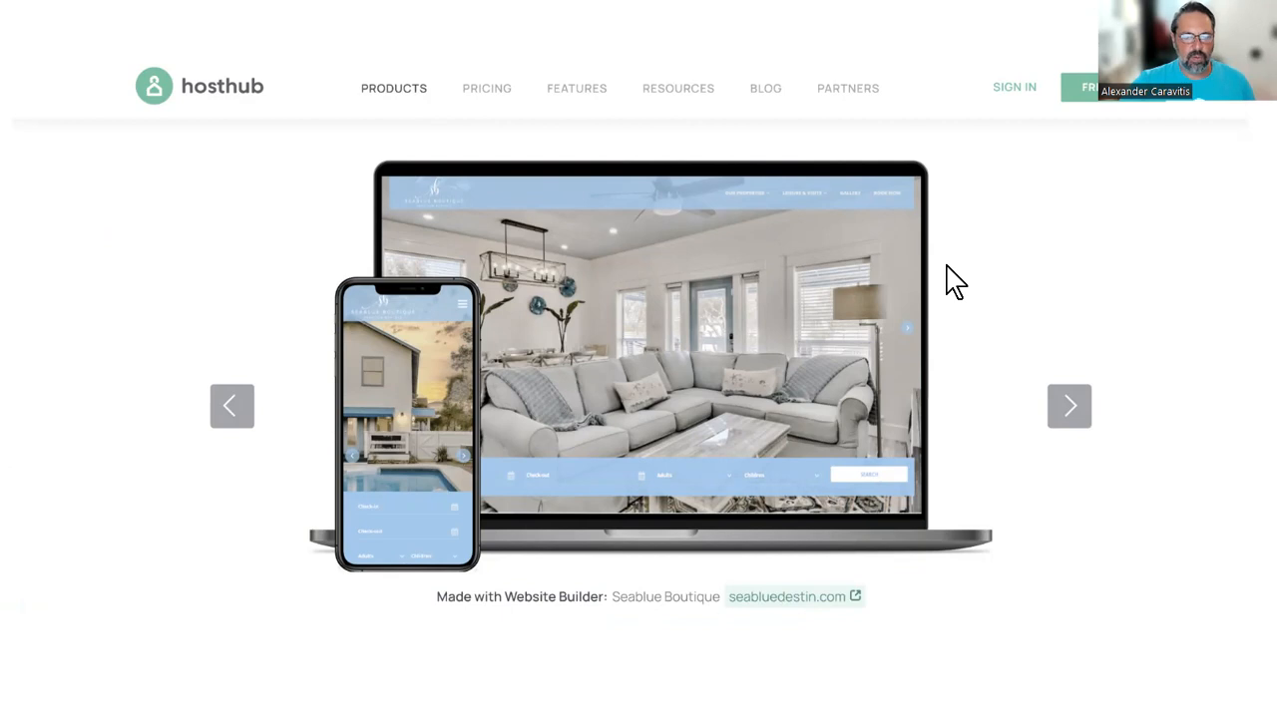
mouse_move(964, 289)
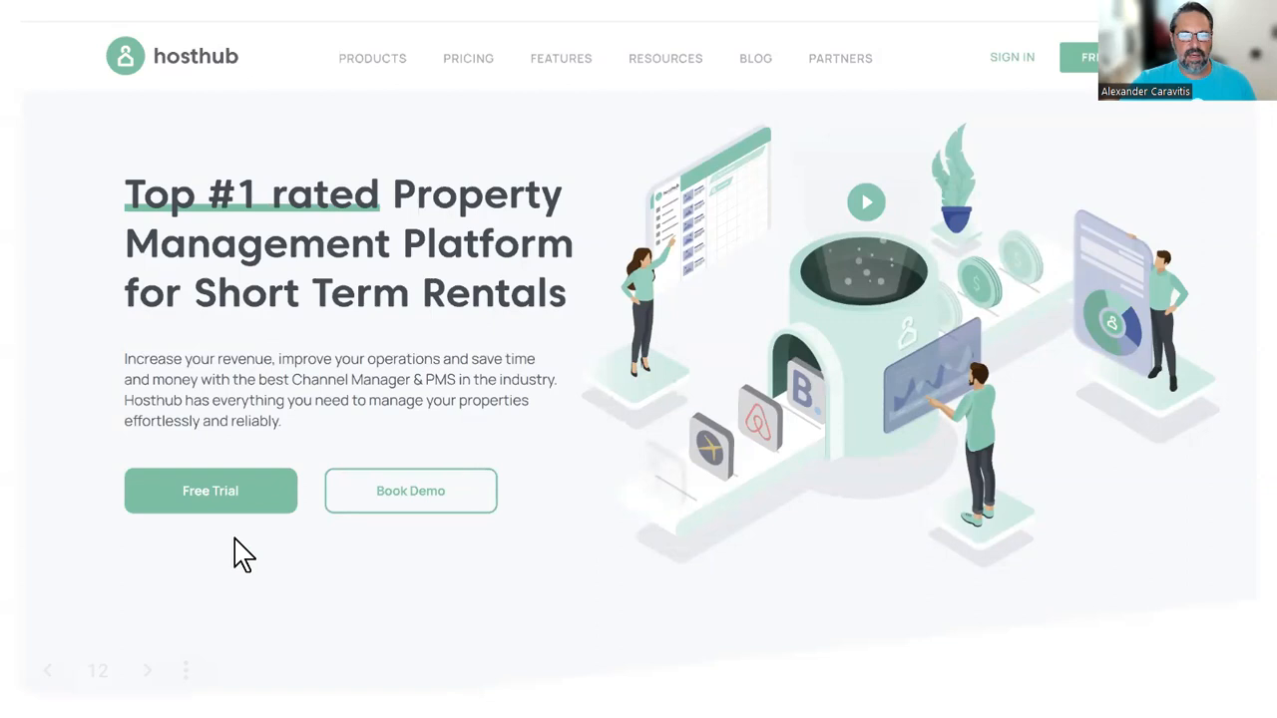
mouse_move(257, 502)
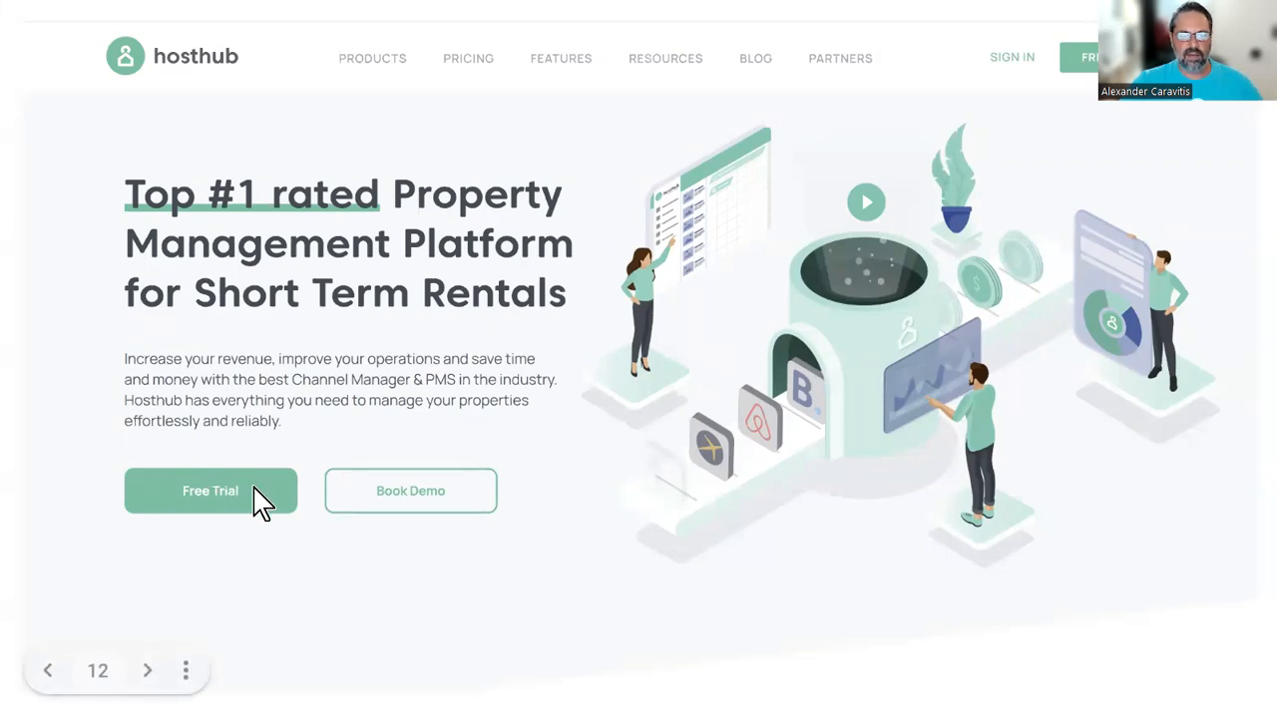
mouse_move(255, 512)
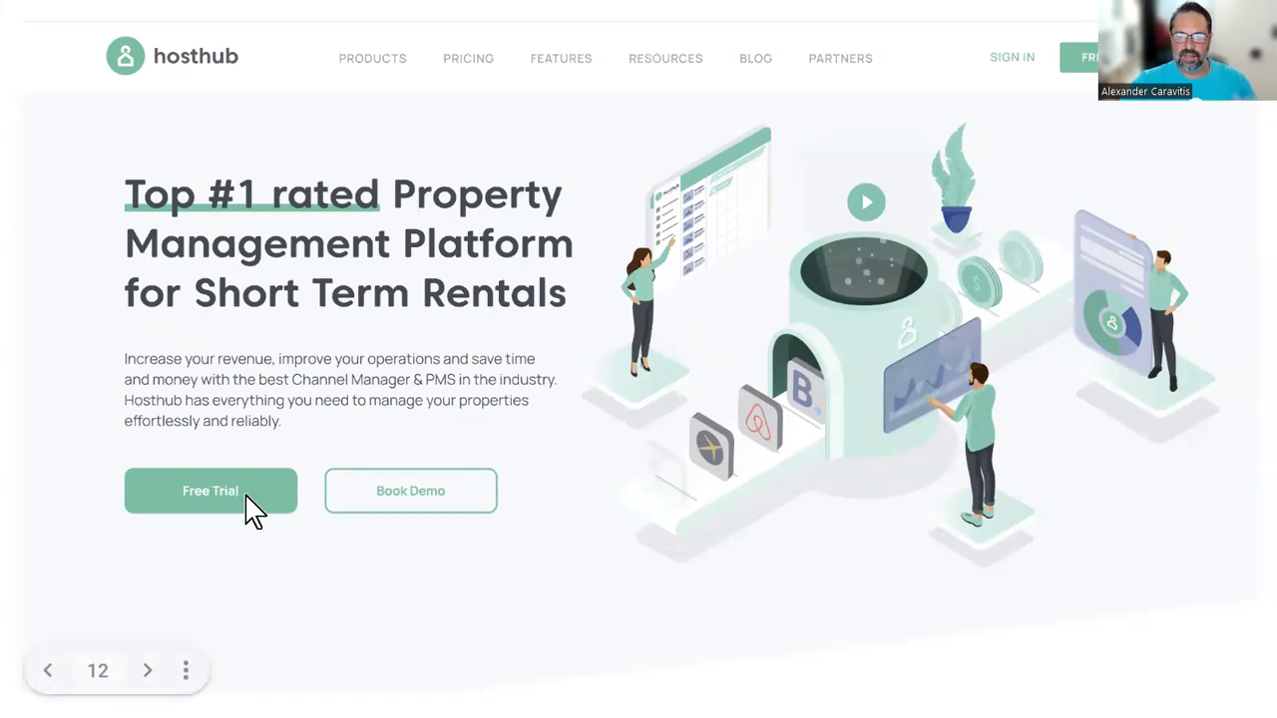
mouse_move(303, 499)
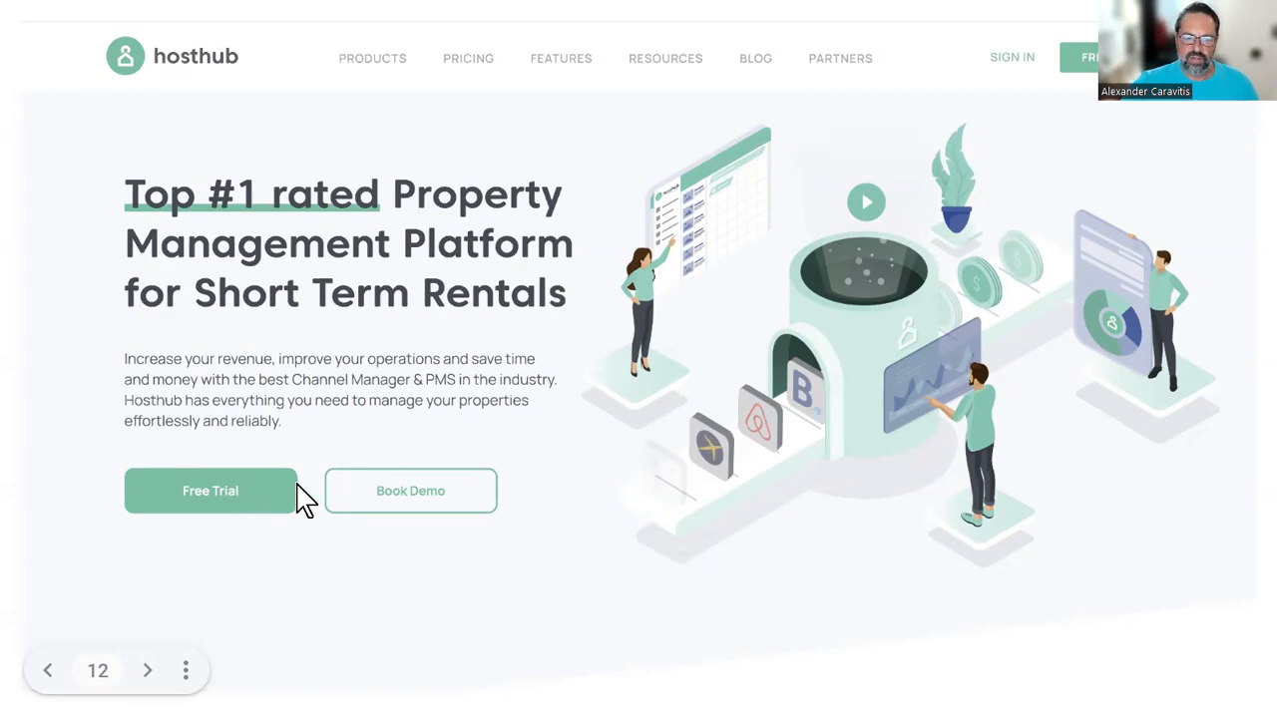
mouse_move(411, 491)
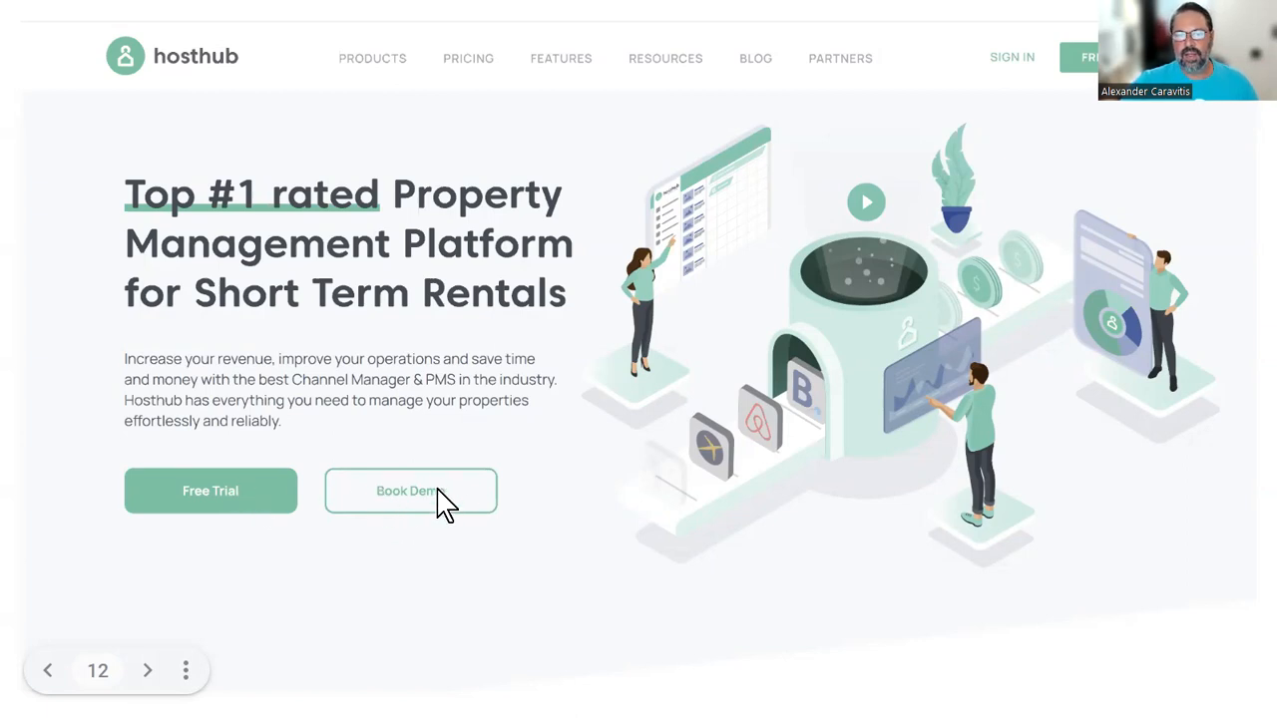
mouse_move(465, 530)
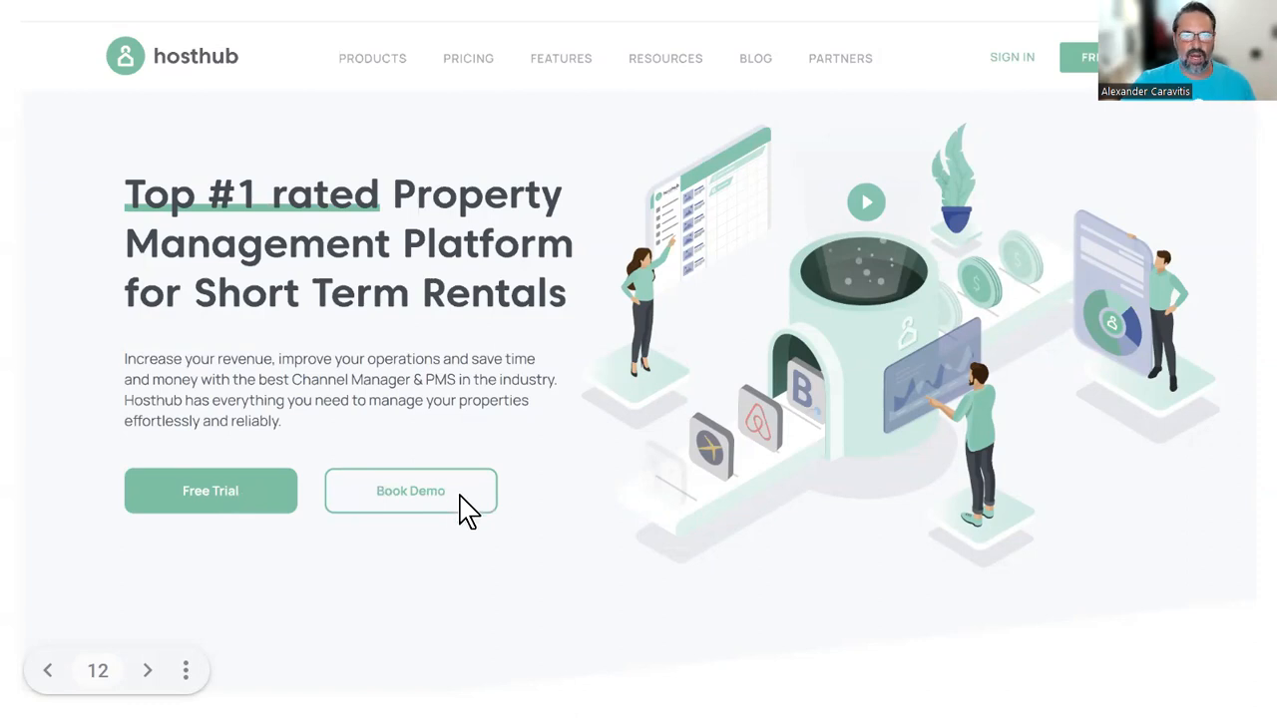
mouse_move(580, 476)
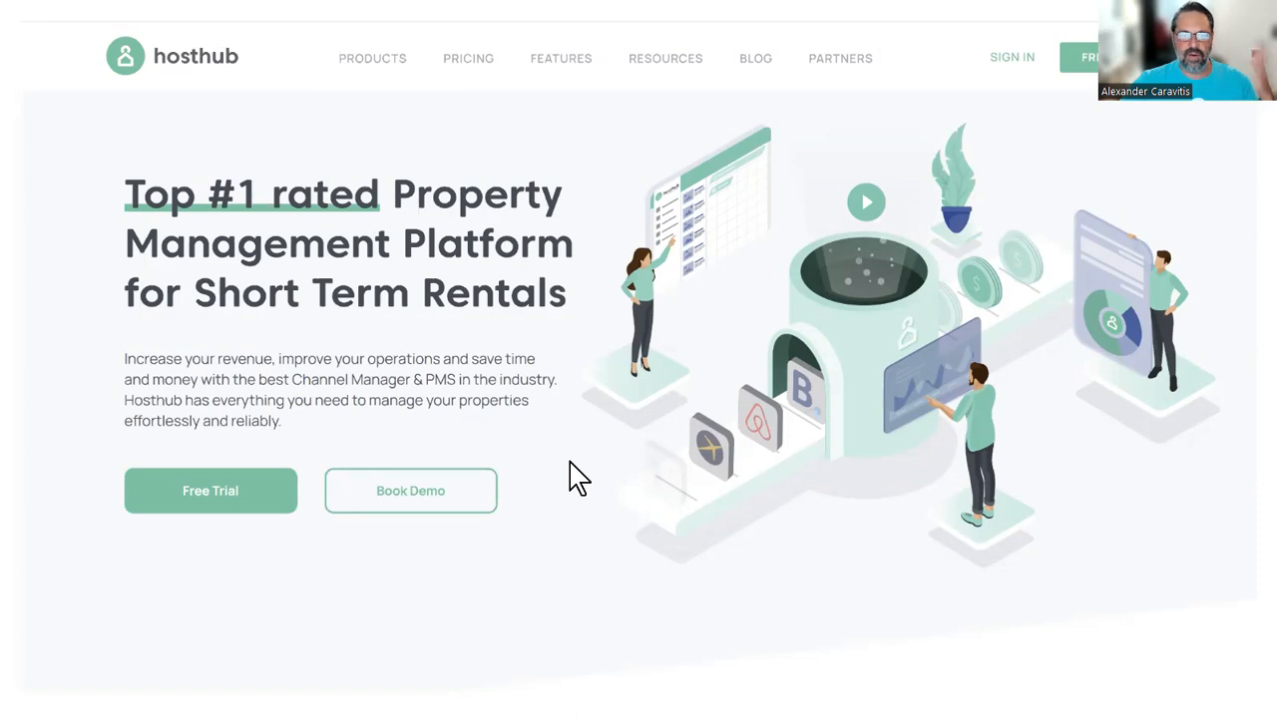
mouse_move(563, 443)
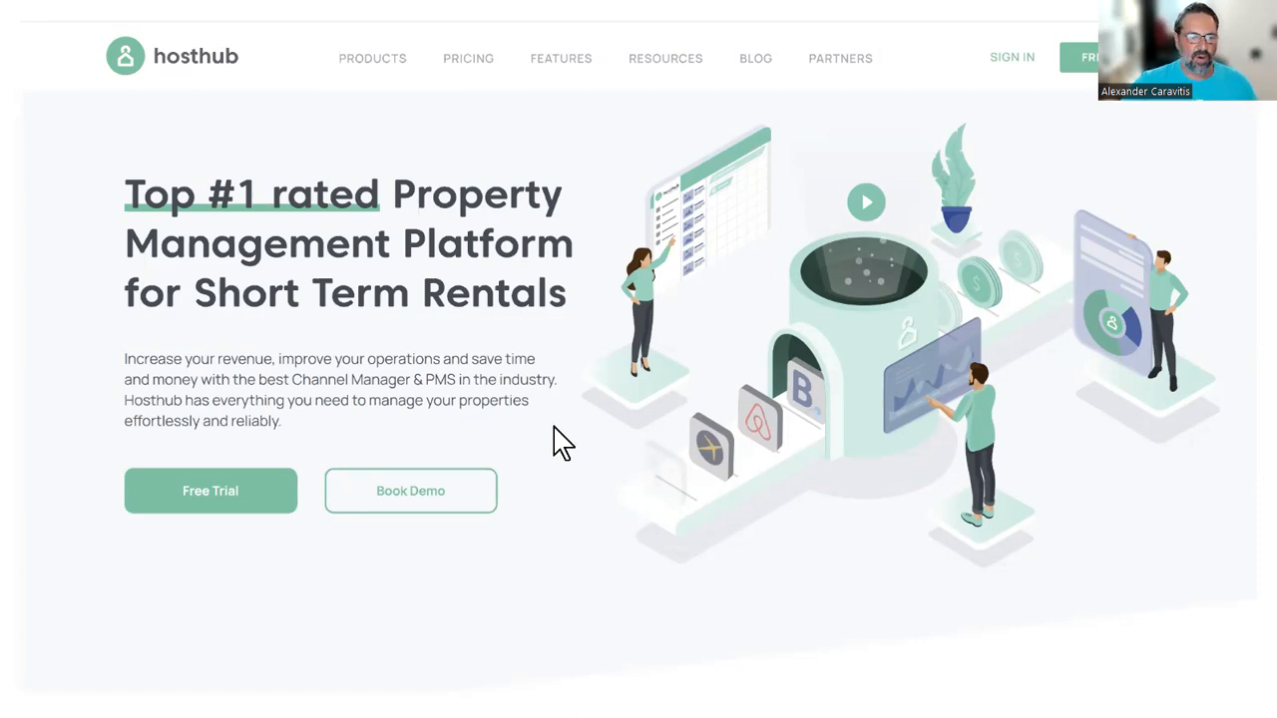
mouse_move(554, 442)
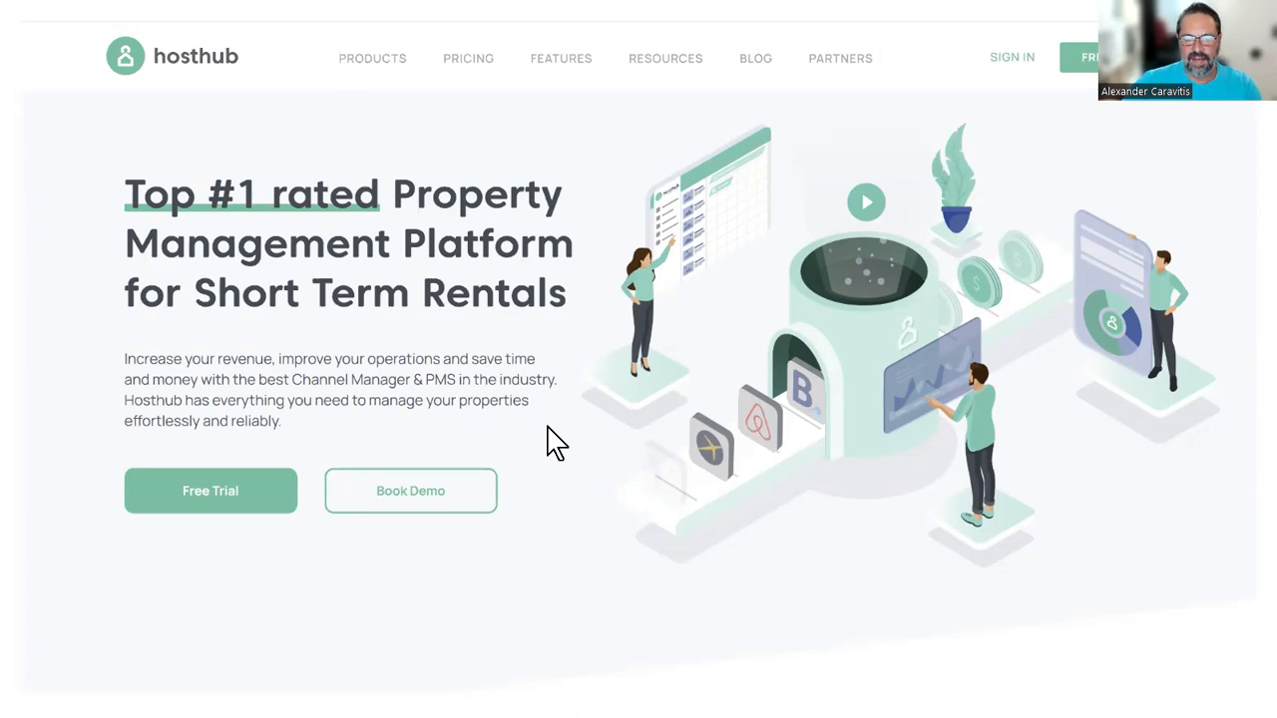
mouse_move(554, 453)
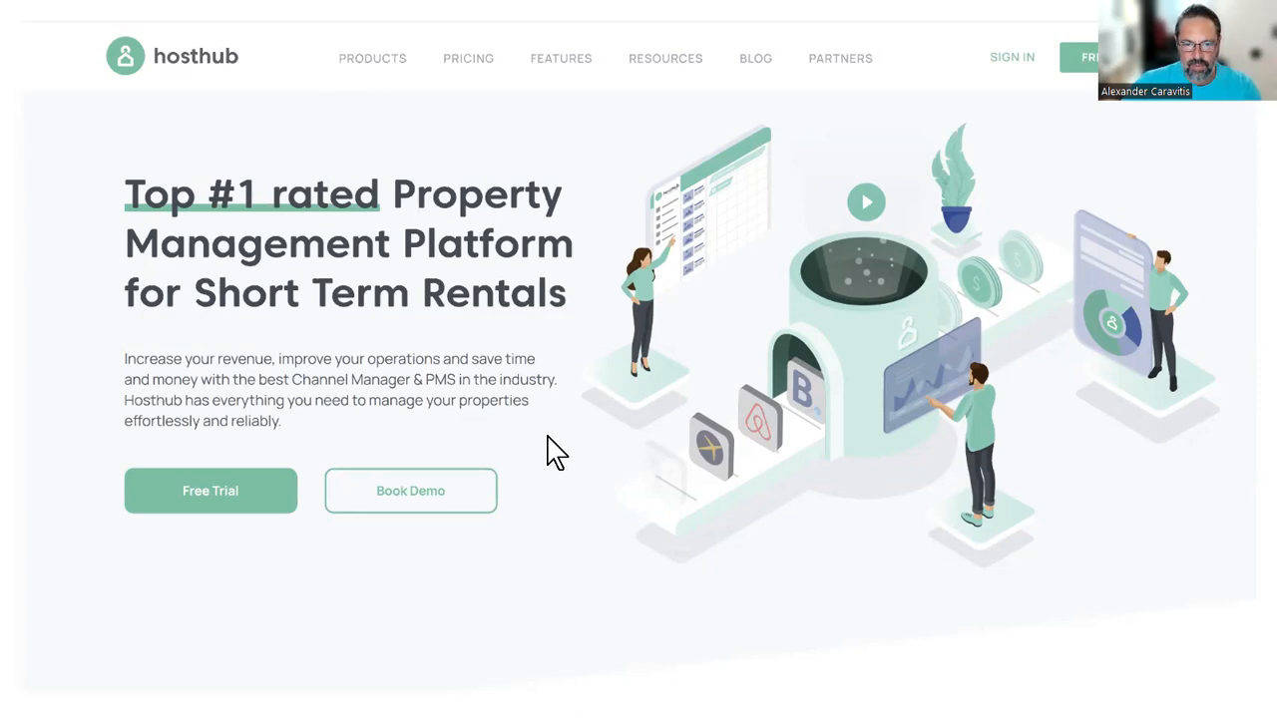
mouse_move(583, 447)
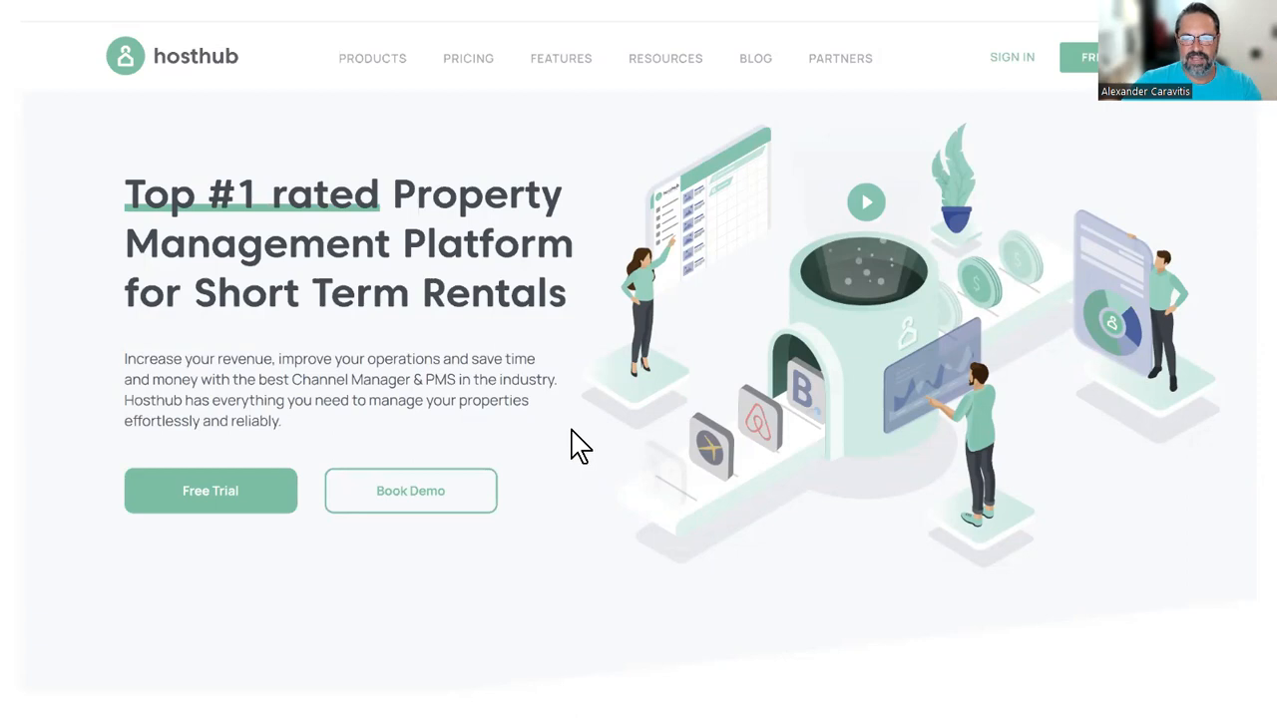
mouse_move(571, 395)
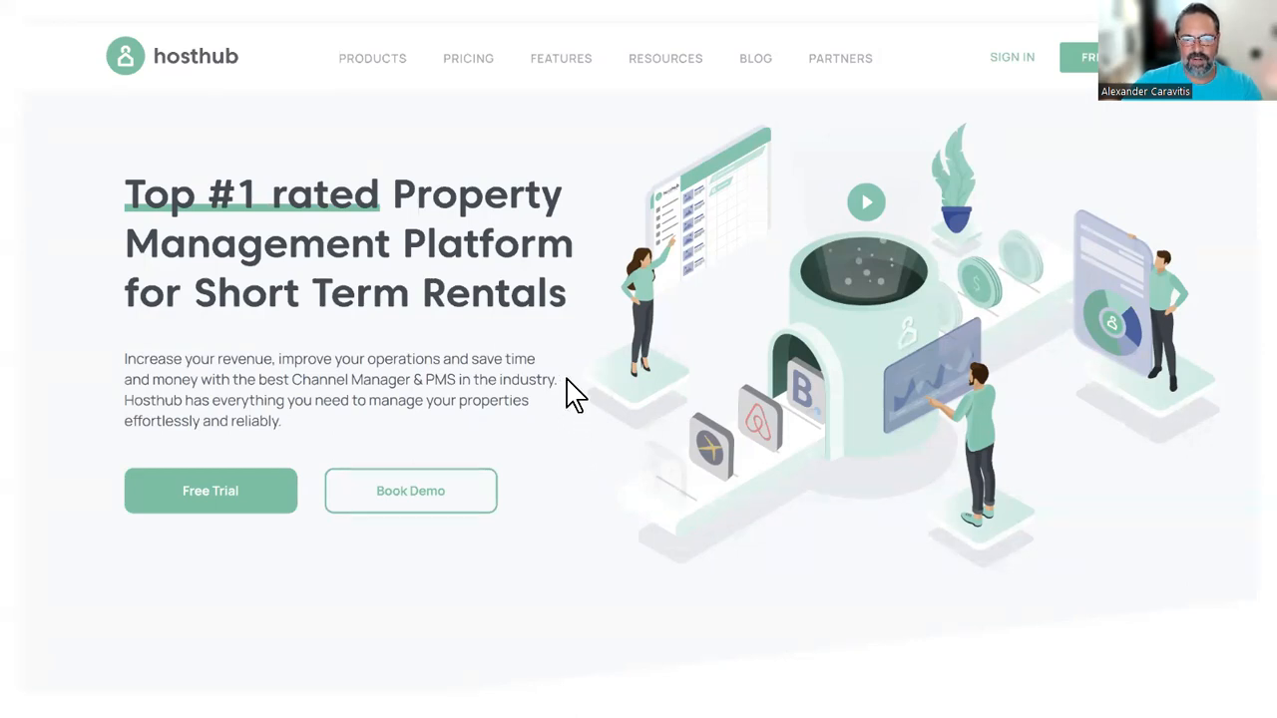